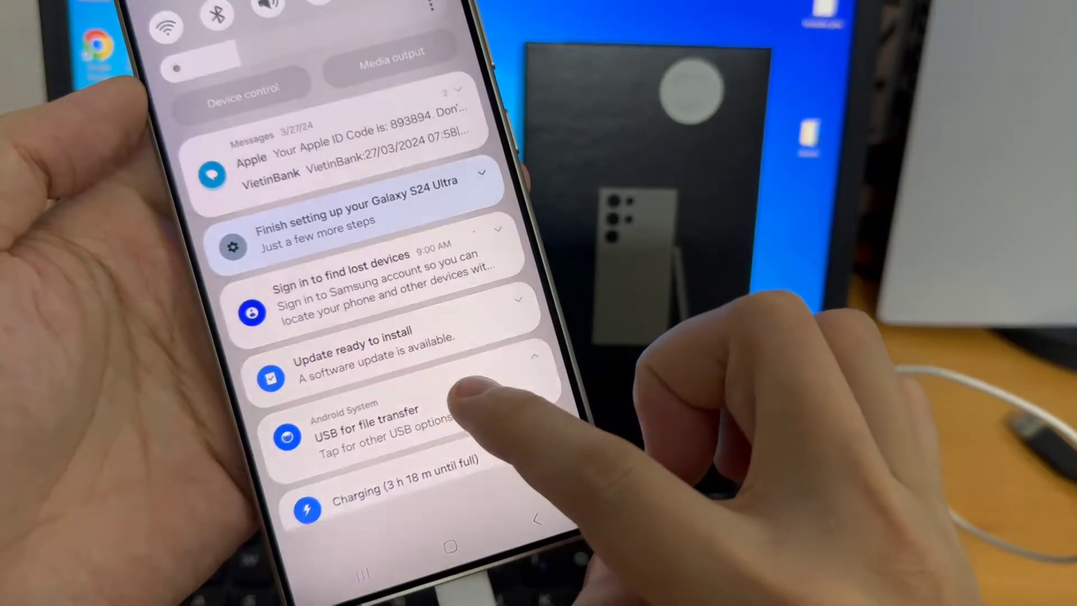
Choose Transferring files / Android Auto as the phone's USB connection mode.
click(364, 426)
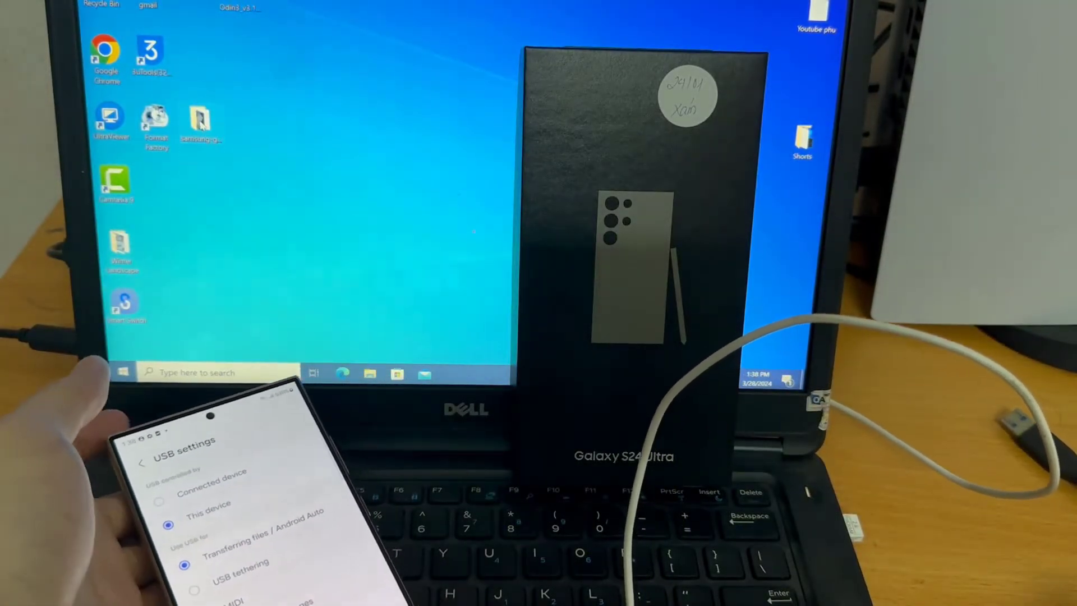
Reach the Galaxy S24 Ultra's Internal storage through This PC, listing Alarms, Android, DCIM and Download.
click(369, 373)
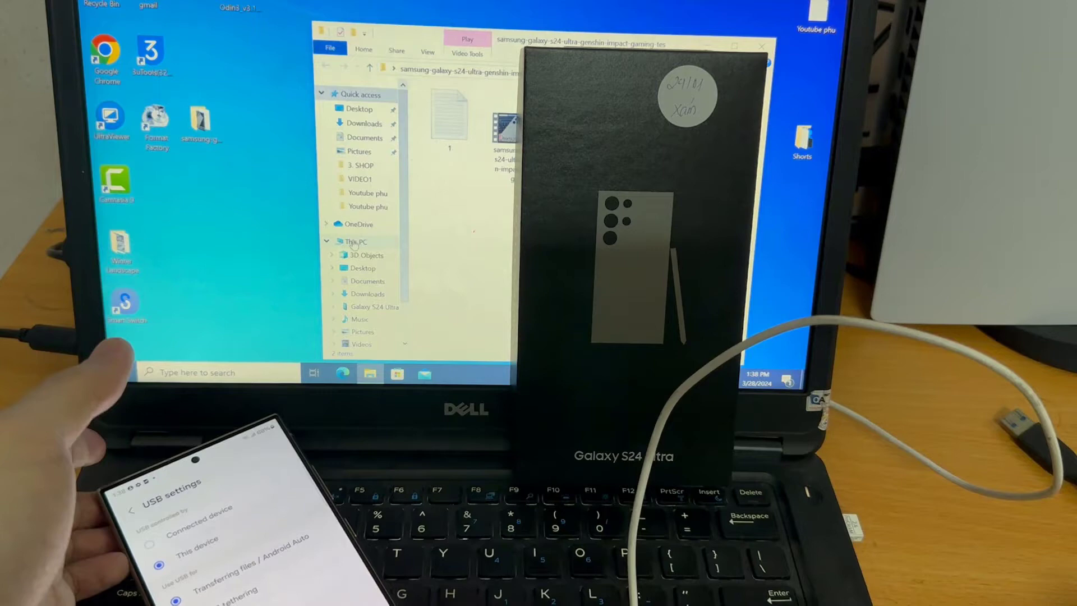
click(355, 241)
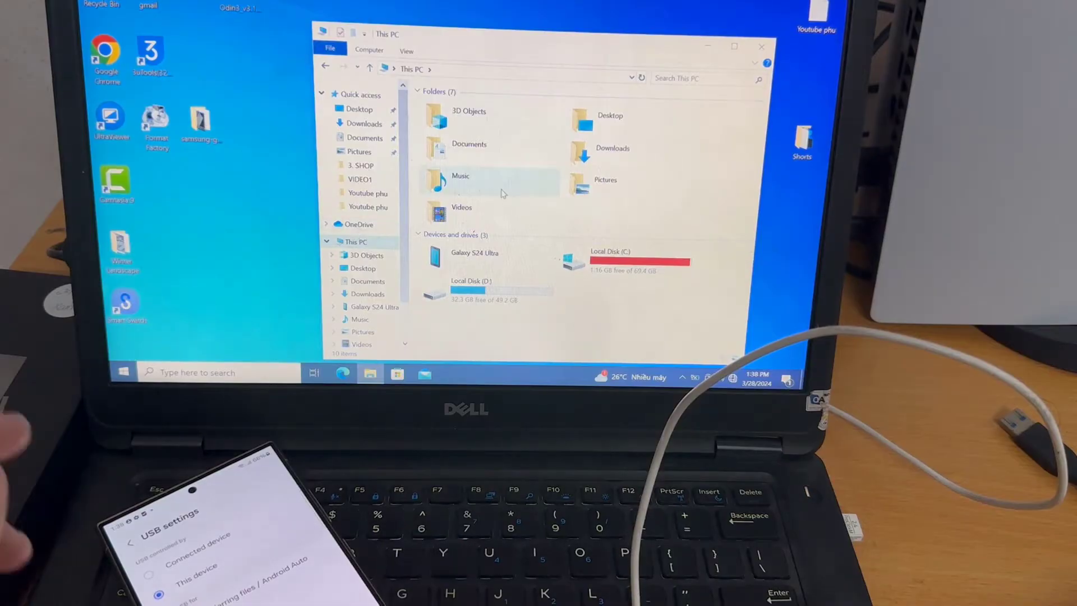
click(474, 258)
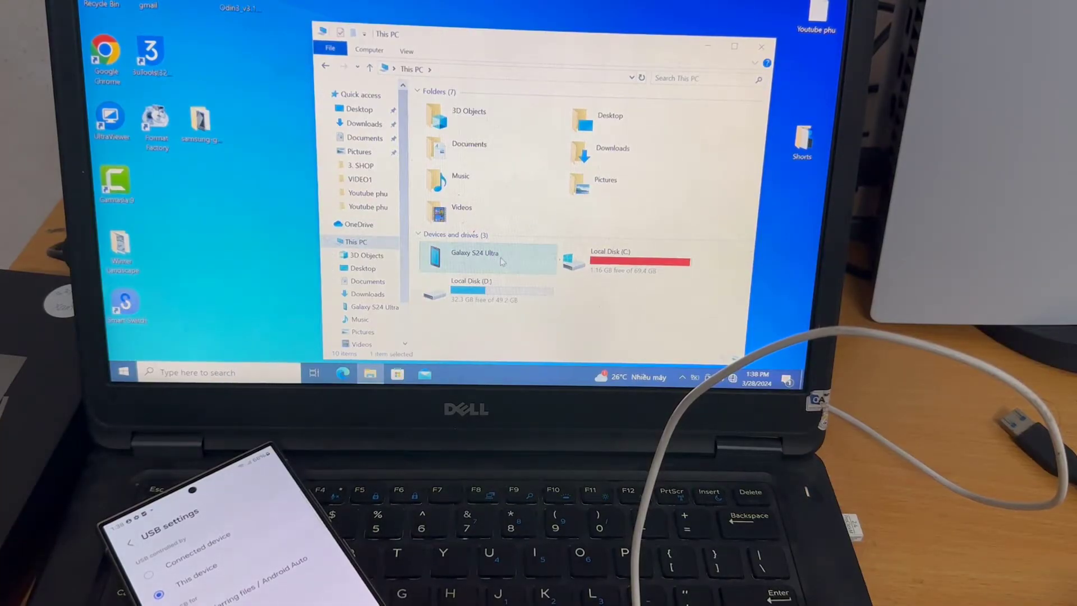
double_click(474, 259)
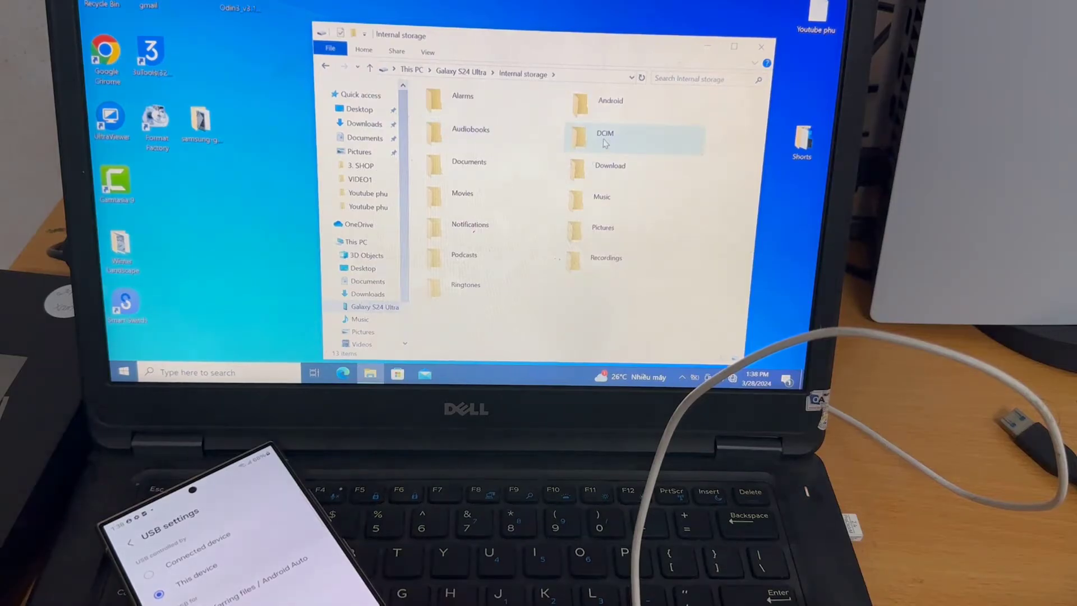
Browse into DCIM > Camera on the phone's storage, then re-confirm file-transfer USB mode on the phone.
double_click(603, 136)
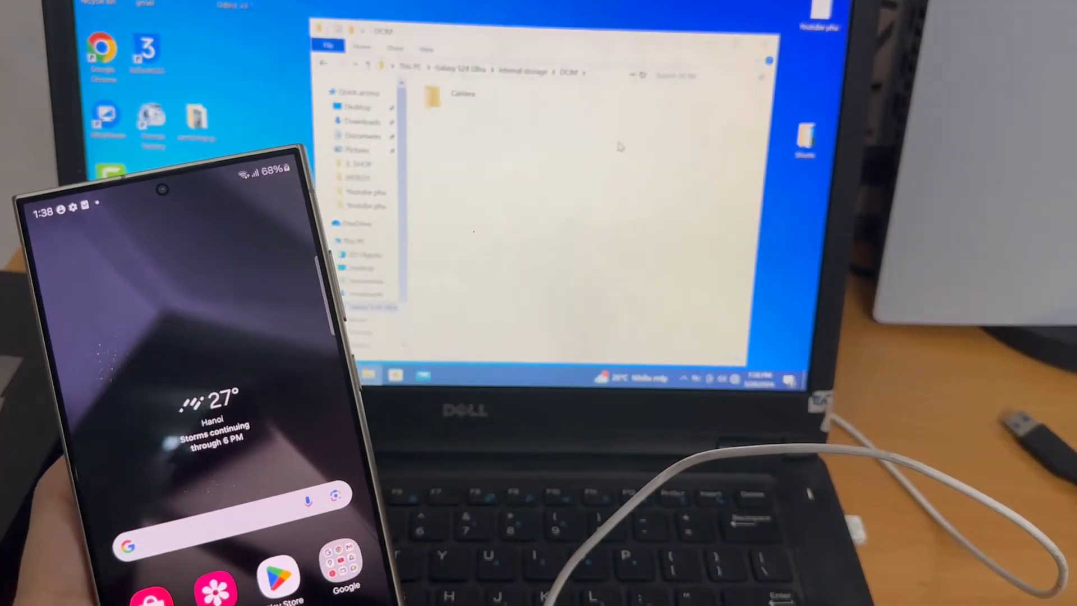
double_click(456, 93)
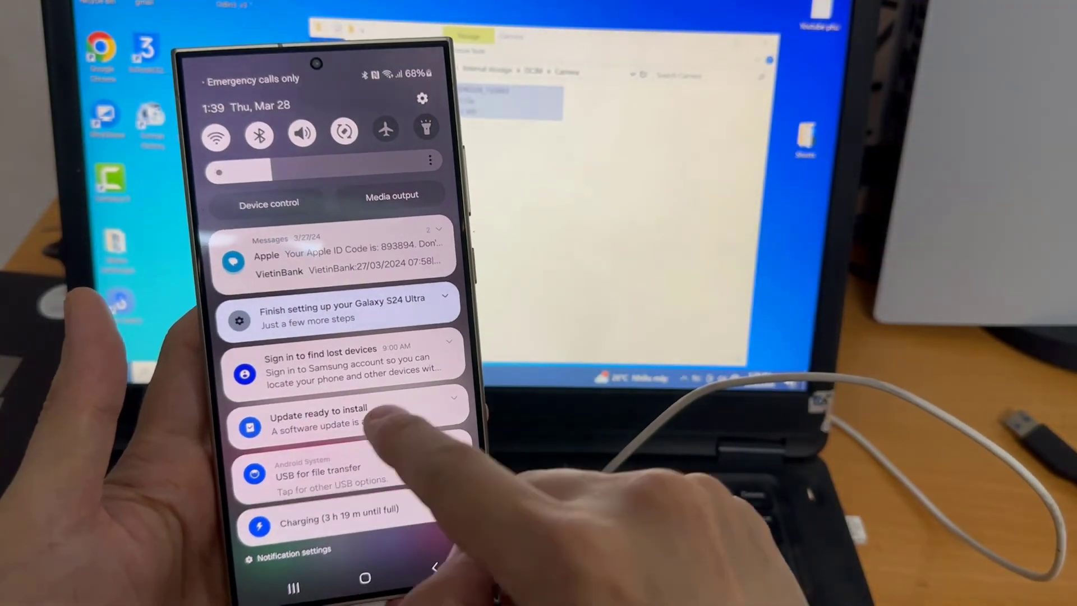
click(318, 467)
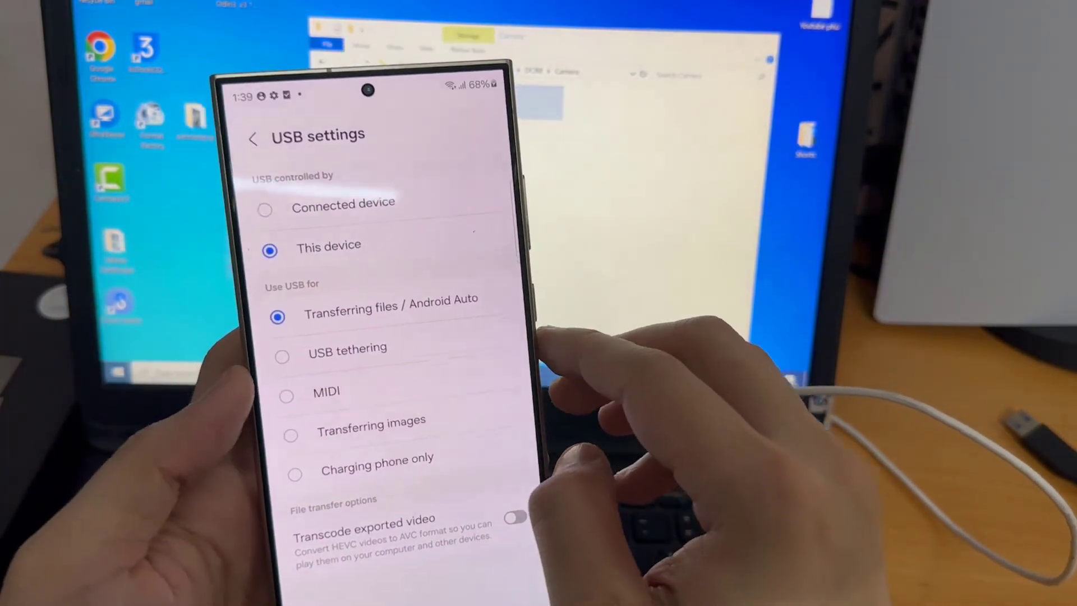